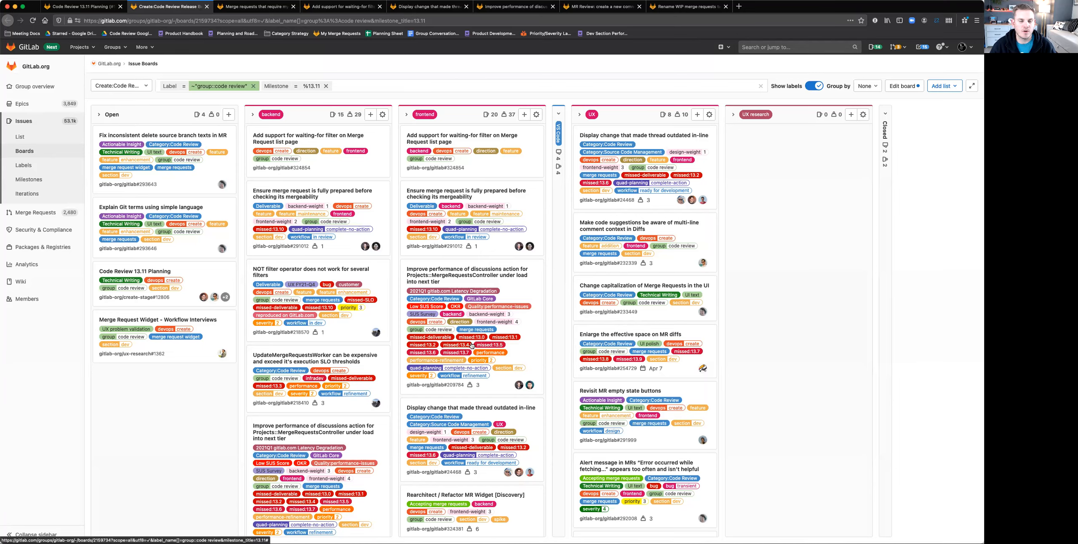
# Open the 'Merge requests that require my attention' epic tab and scroll down to its Proposal.
pyautogui.click(254, 7)
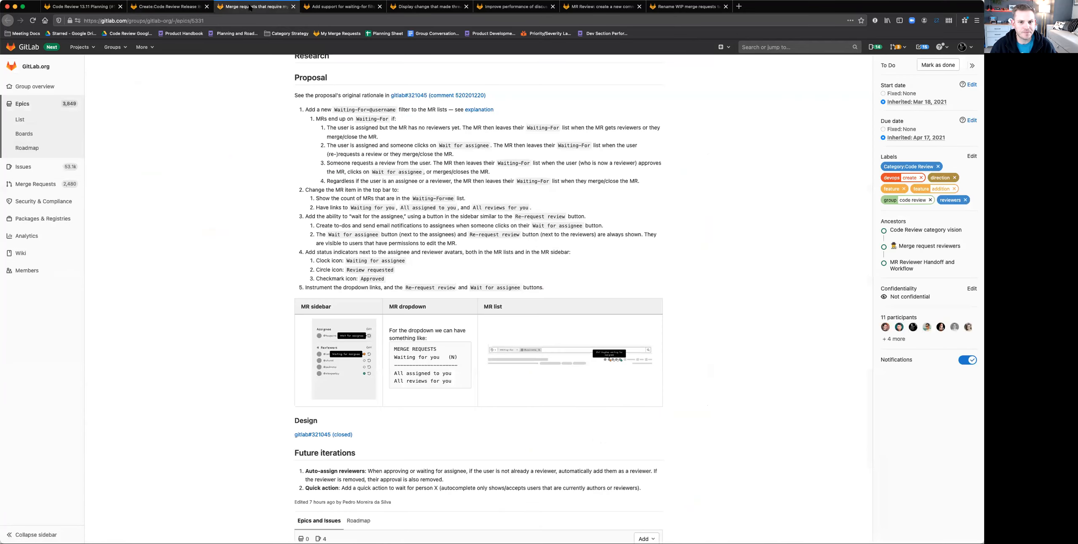
pyautogui.scroll(3)
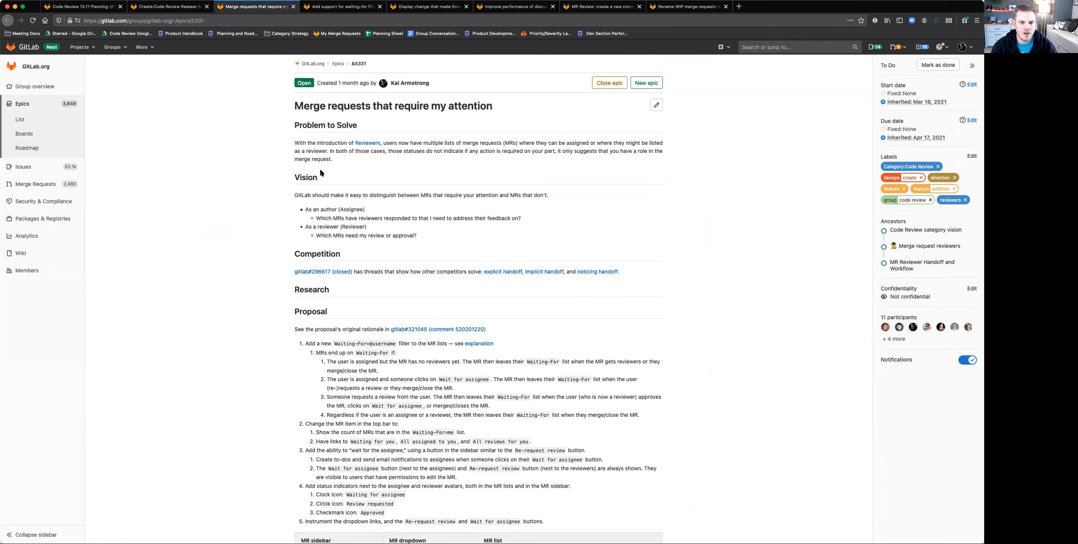
pyautogui.scroll(-3)
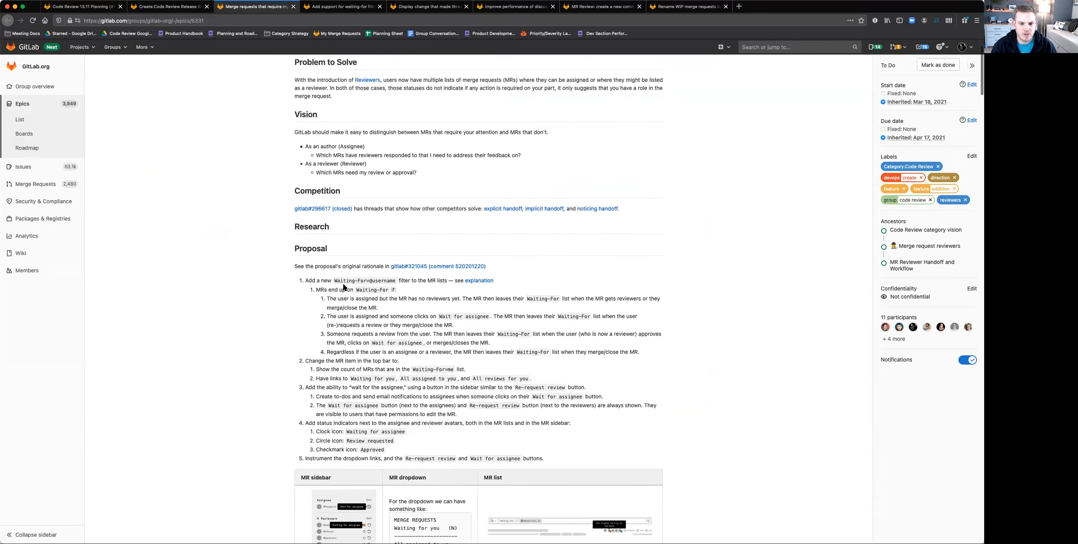
pyautogui.scroll(-3)
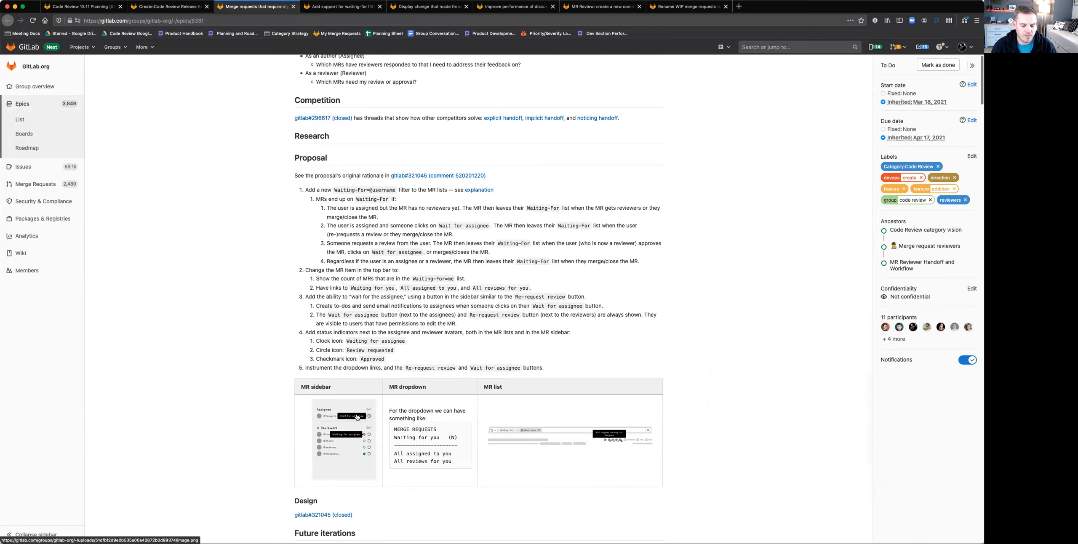
pyautogui.moveTo(357, 457)
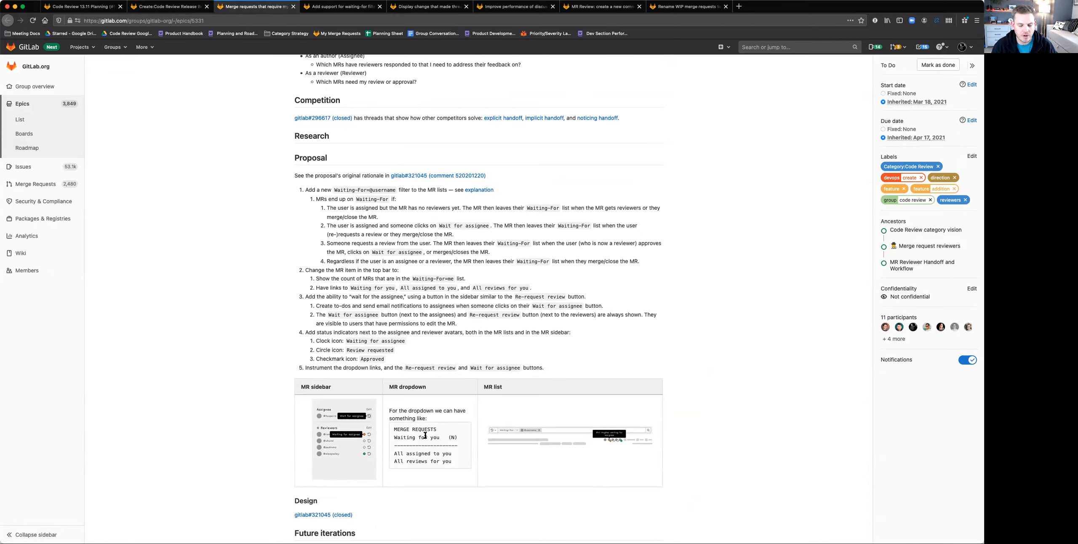
pyautogui.moveTo(571, 437)
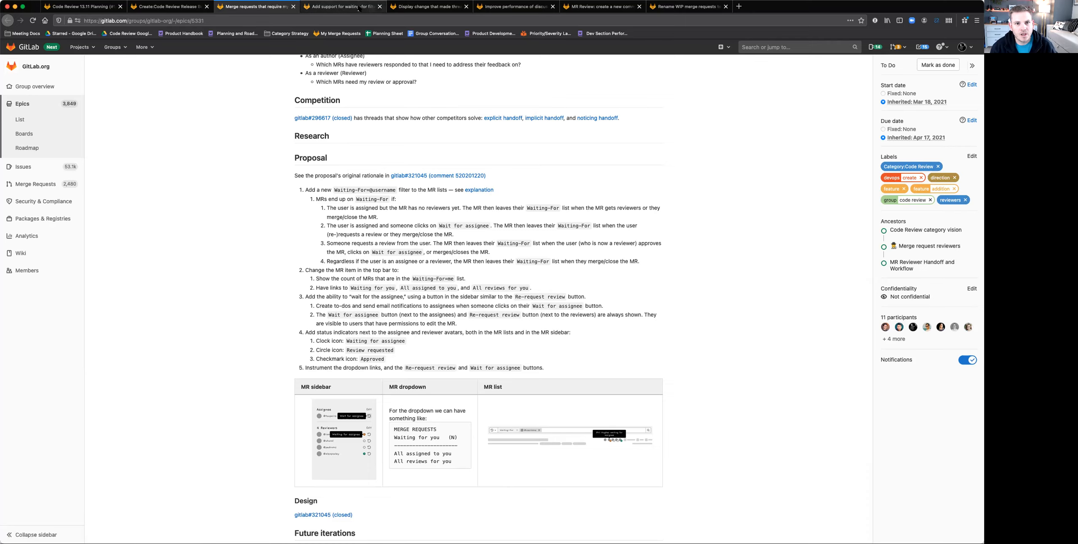
# Open the 'Add support for waiting-for filter on Merge Request list page' issue tab.
pyautogui.click(342, 6)
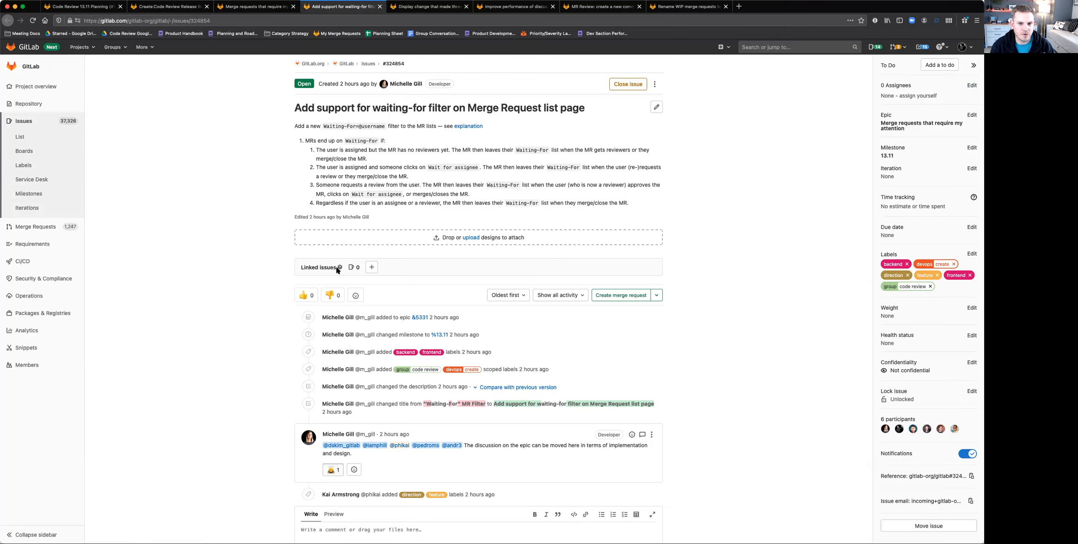
pyautogui.moveTo(328, 308)
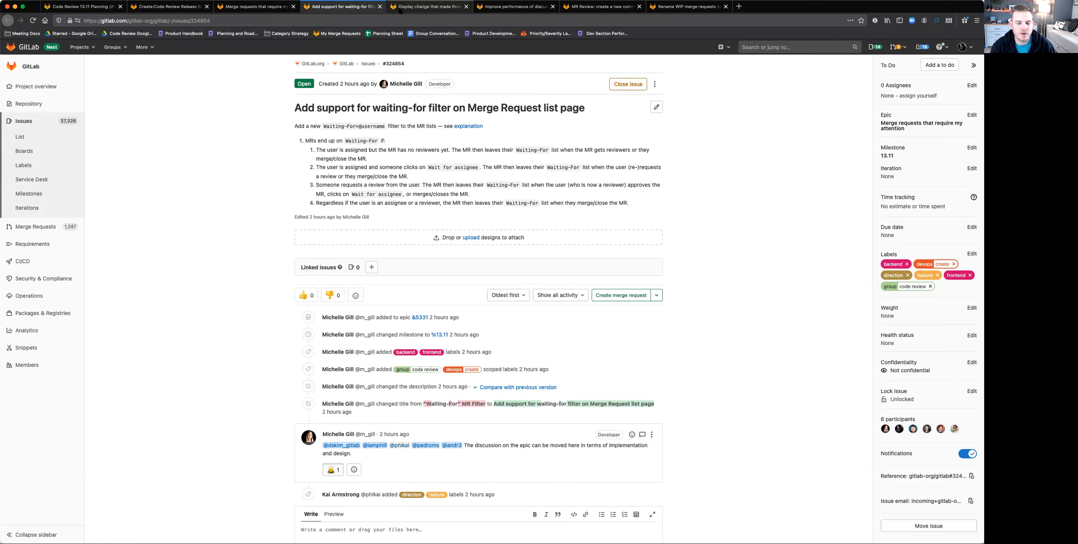
pyautogui.moveTo(430, 6)
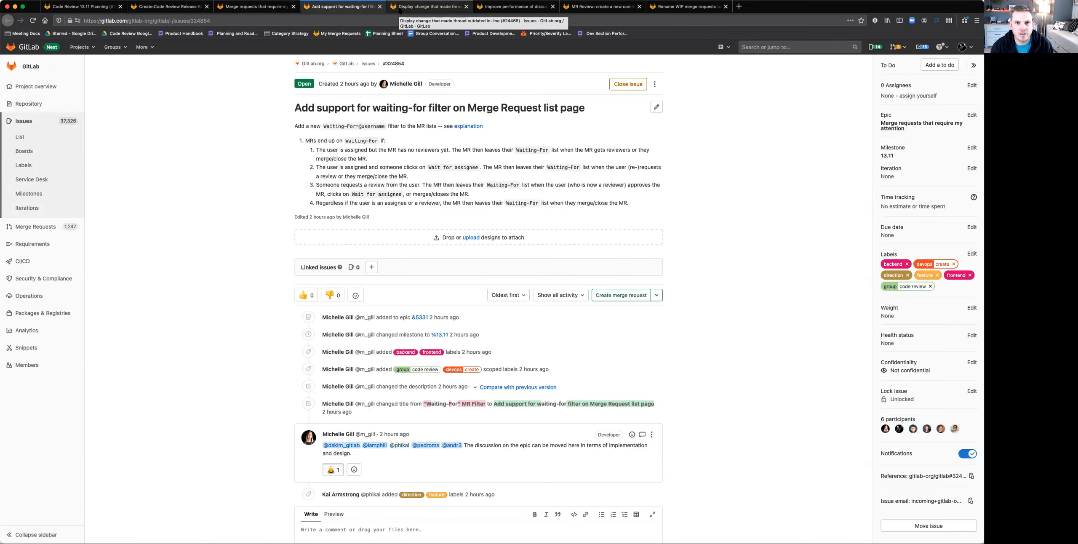
# Open the 'Display change that made thread outdated in-line' issue and scroll through its description.
pyautogui.click(430, 6)
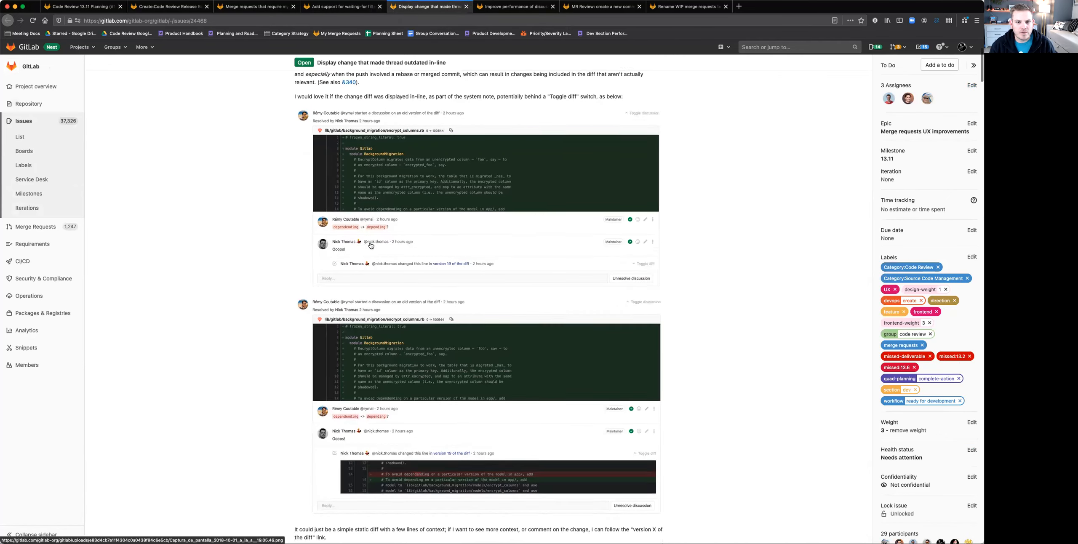
pyautogui.scroll(3)
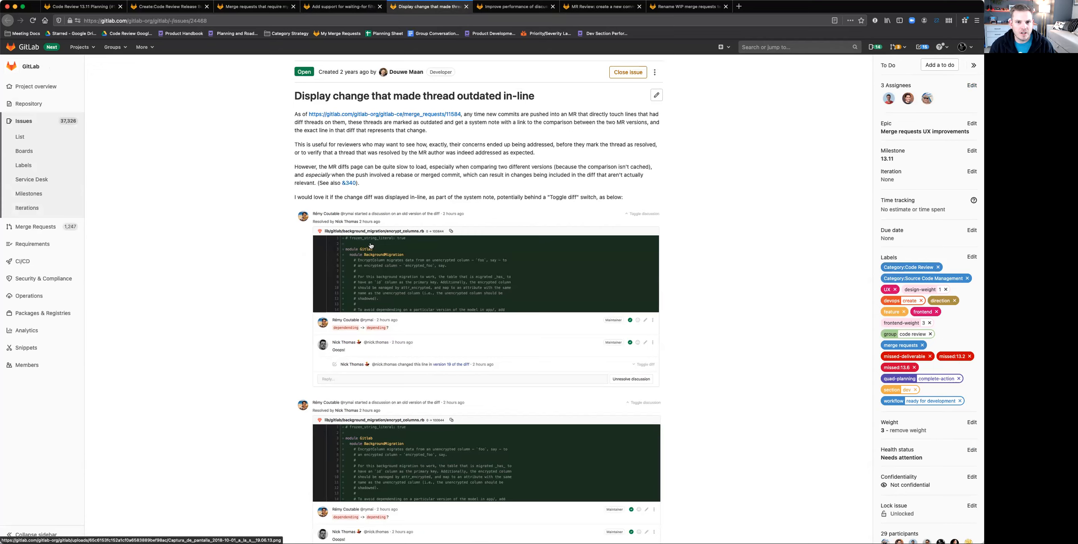
pyautogui.moveTo(362, 313)
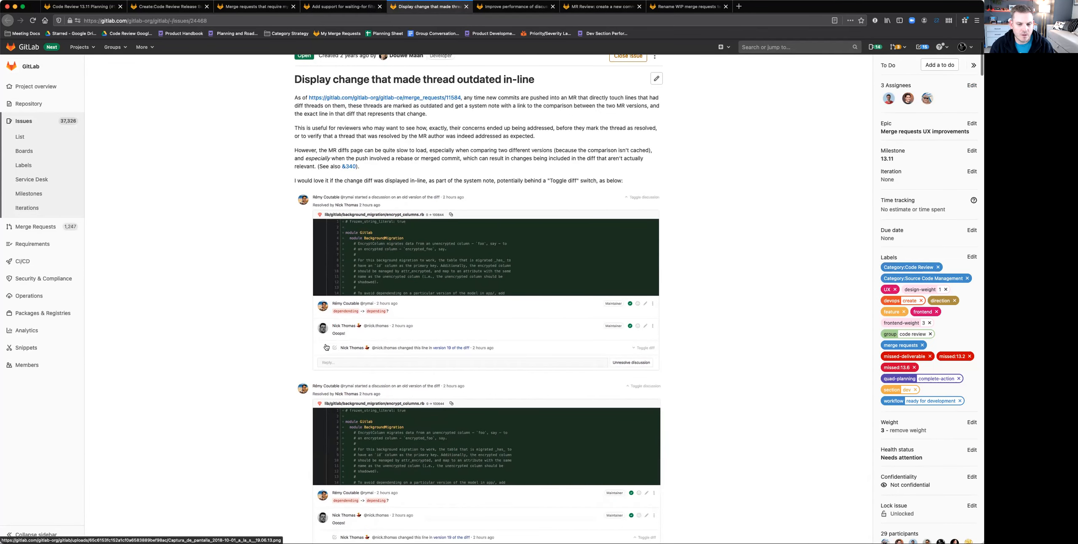
pyautogui.moveTo(418, 358)
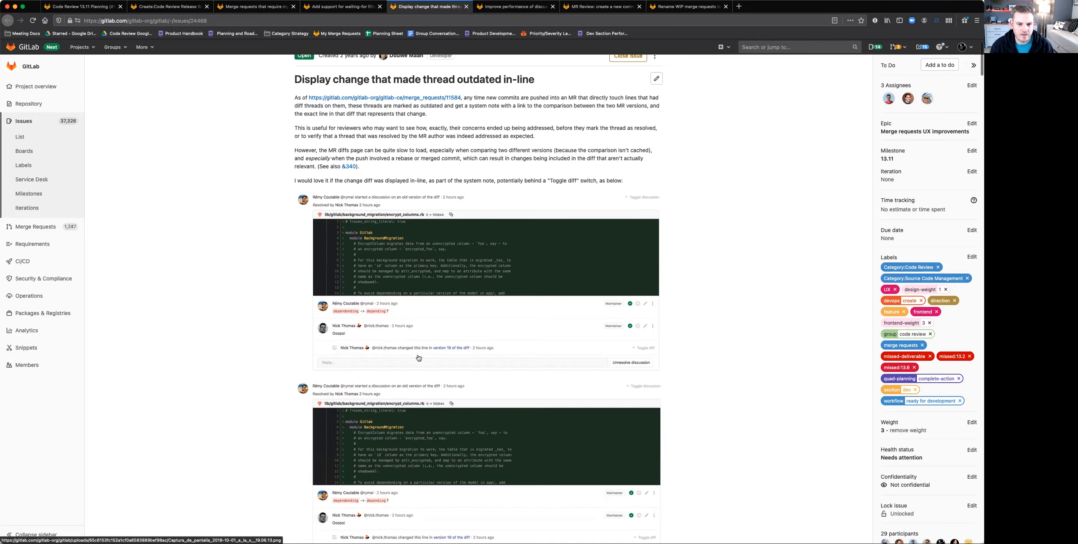
pyautogui.moveTo(452, 351)
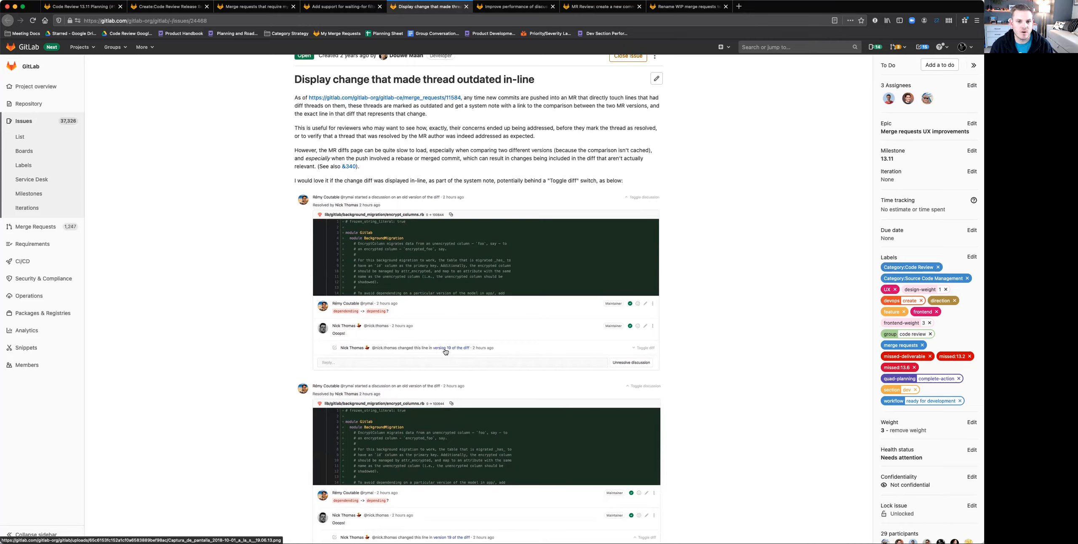
pyautogui.moveTo(357, 306)
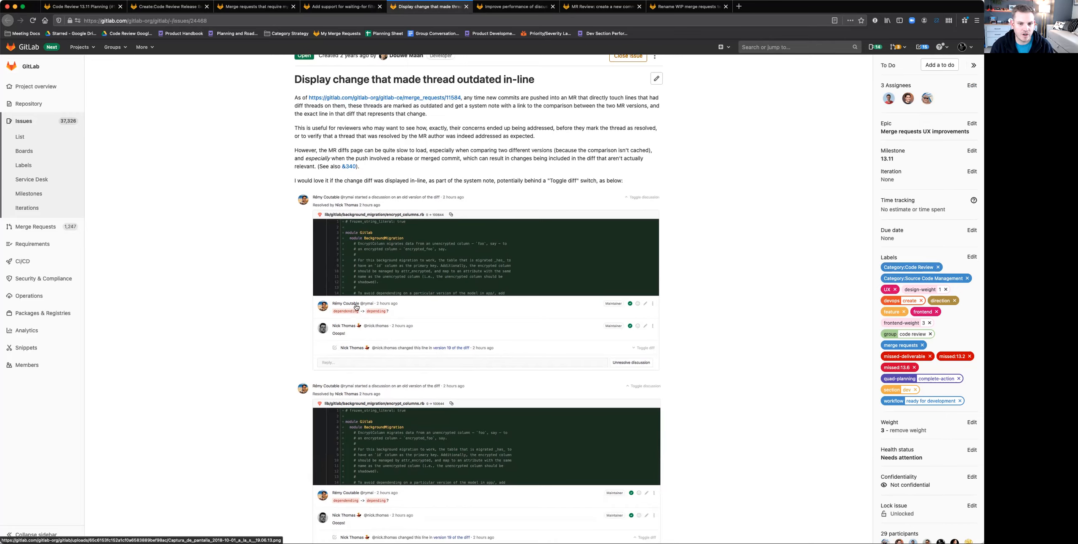
pyautogui.moveTo(413, 355)
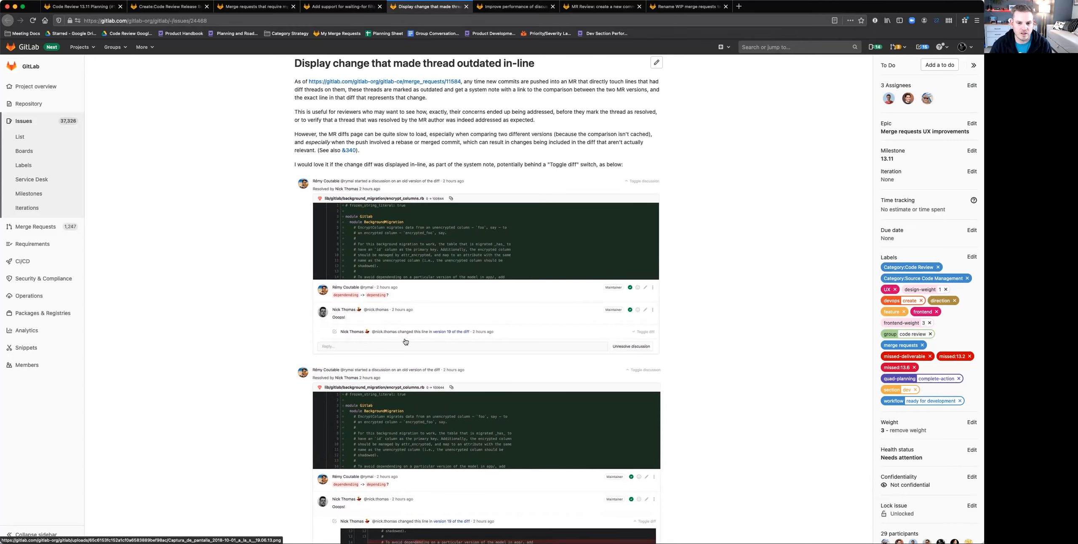
pyautogui.scroll(-3)
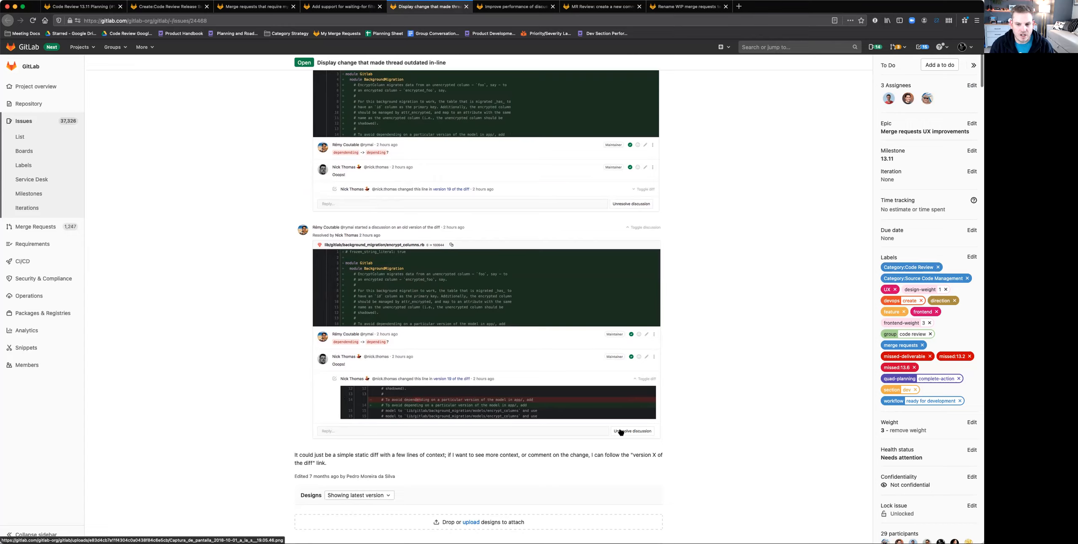
pyautogui.moveTo(370, 393)
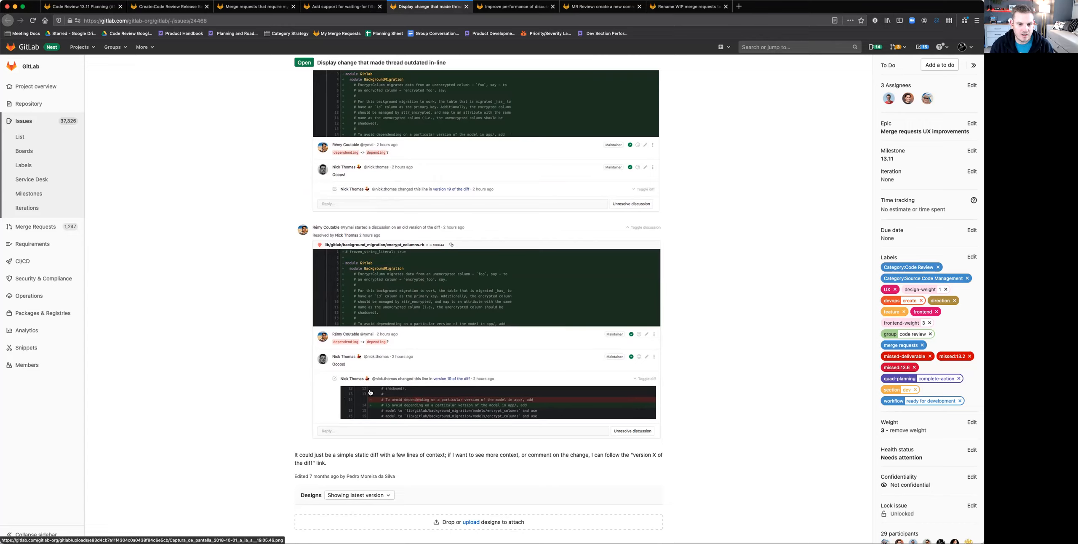
pyautogui.moveTo(376, 397)
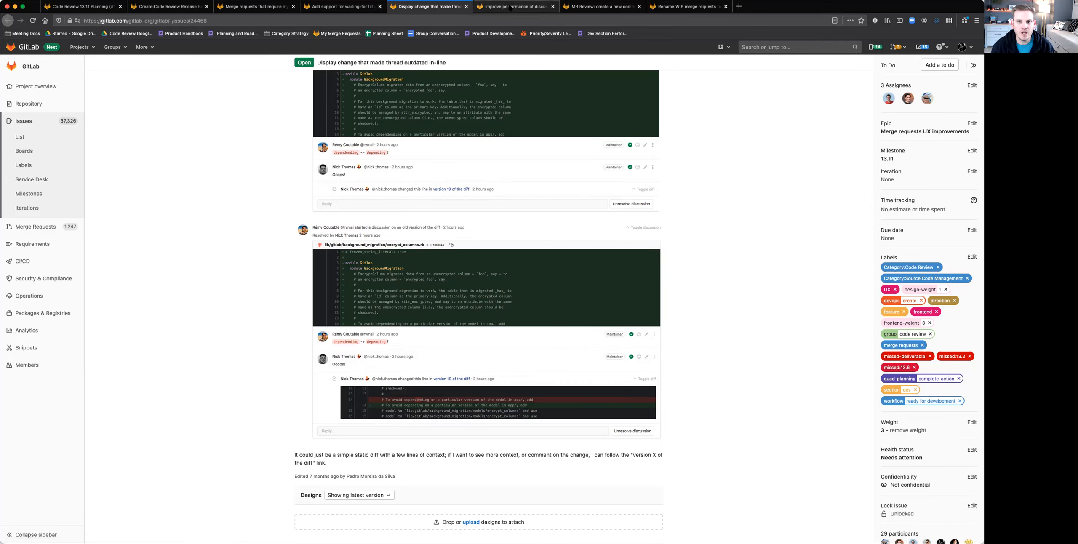
# Open the discussions action performance issue and scroll back to its top.
pyautogui.click(514, 7)
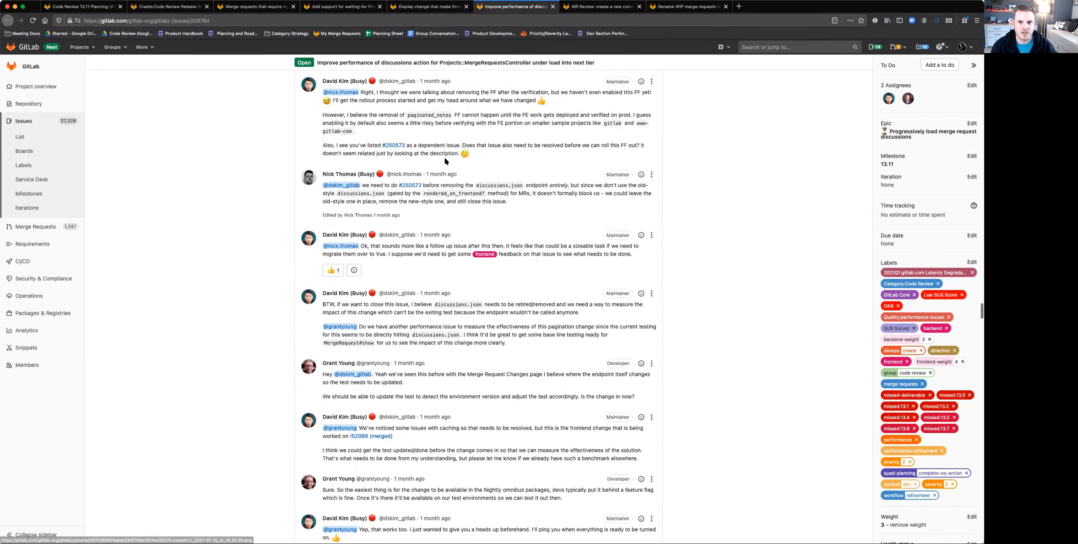
pyautogui.scroll(-3)
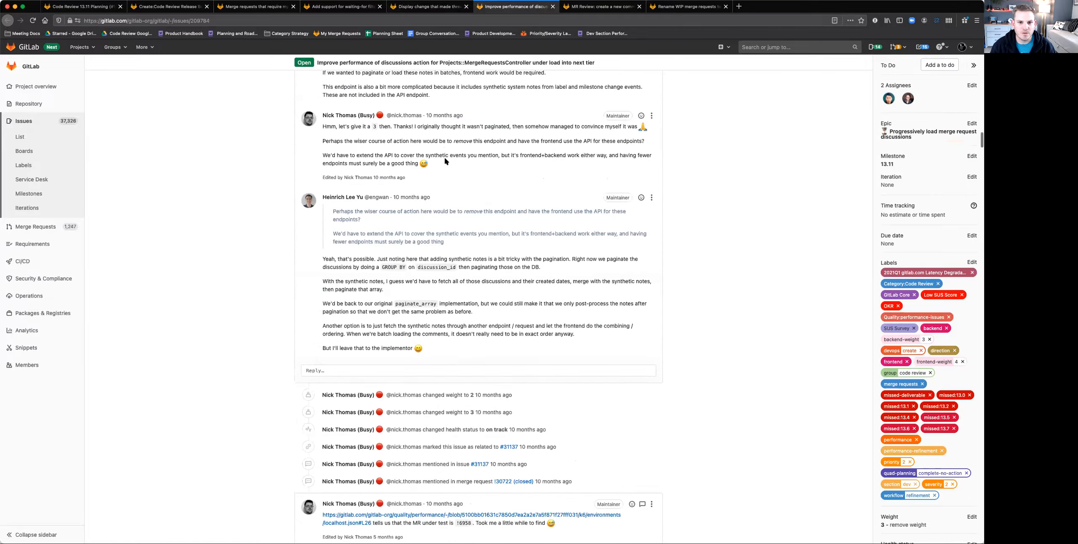
pyautogui.scroll(3)
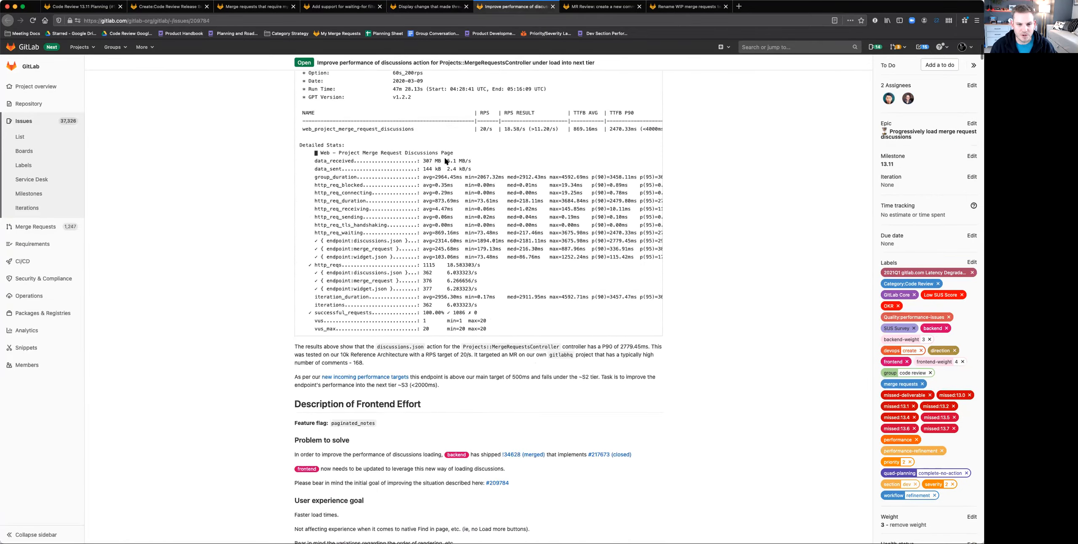
pyautogui.scroll(3)
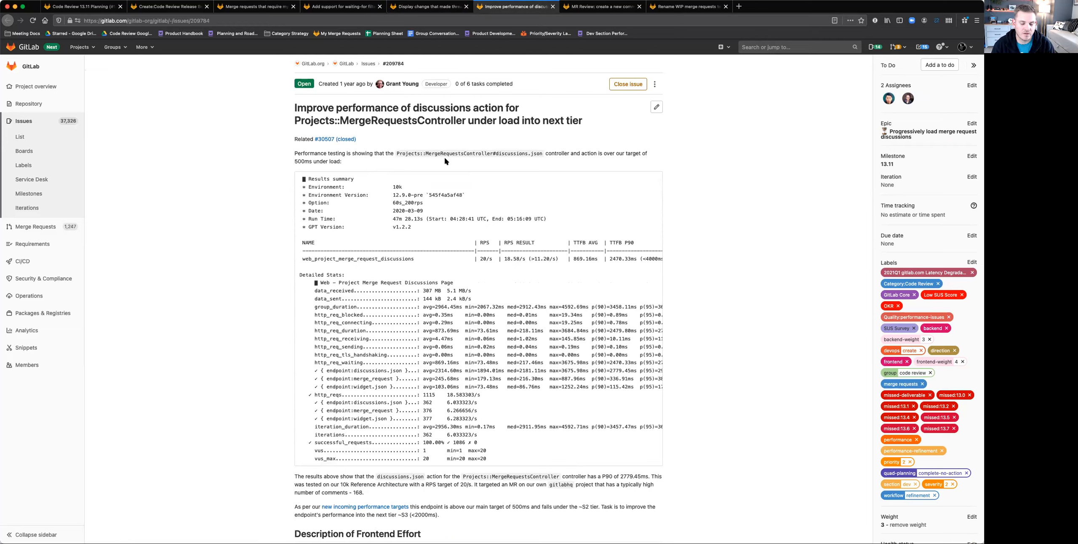
pyautogui.moveTo(430, 241)
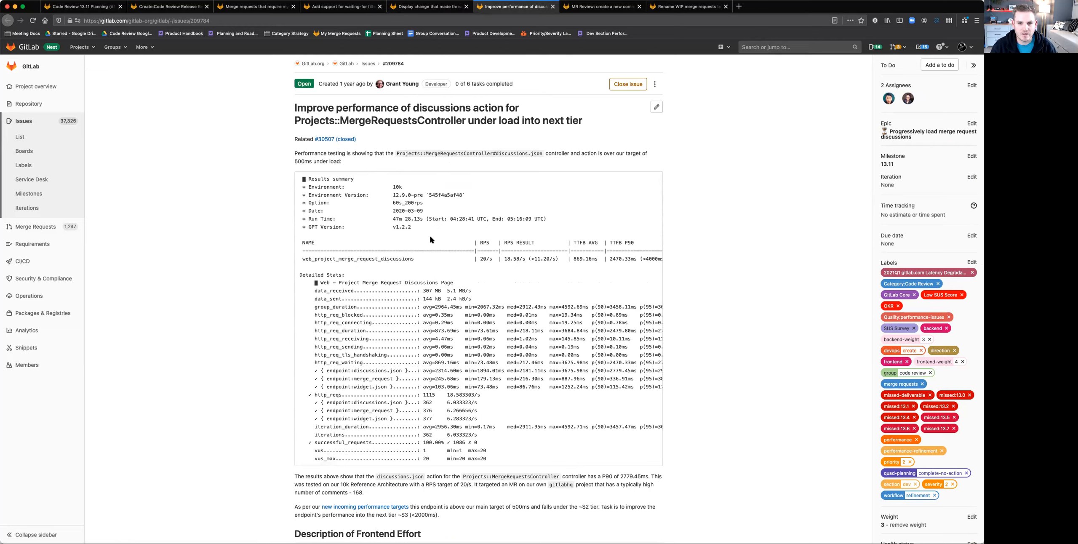
pyautogui.moveTo(572, 317)
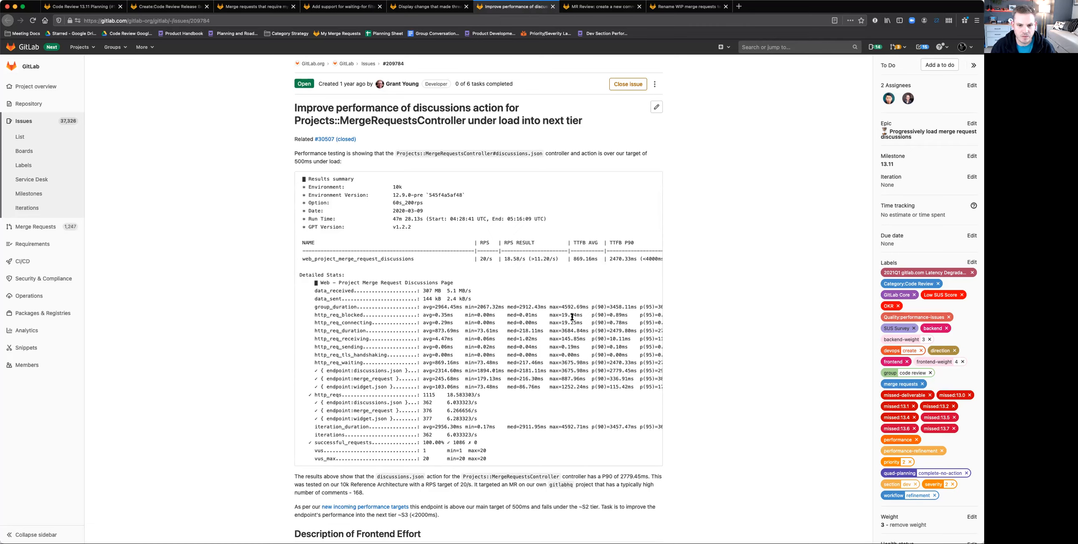
pyautogui.moveTo(579, 354)
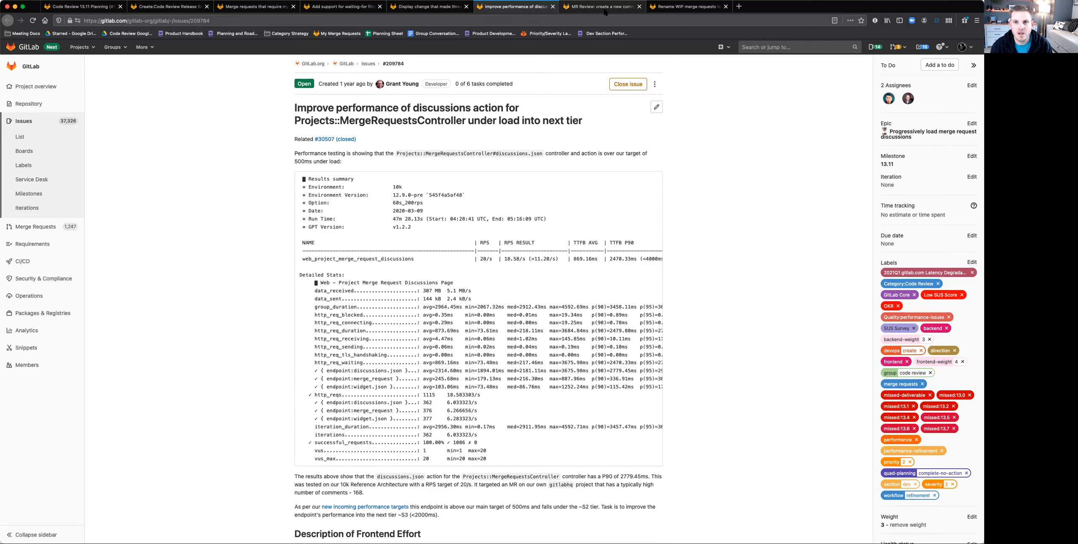
# Open the gitlab-vscode-extension issue 'MR Review: create a new comment on the diff'.
pyautogui.click(602, 6)
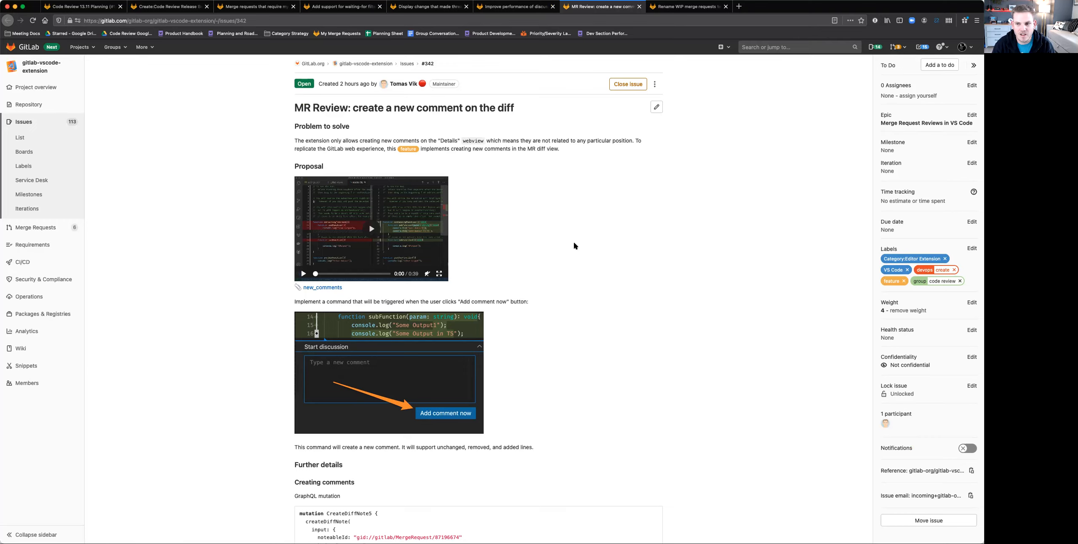
pyautogui.moveTo(415, 382)
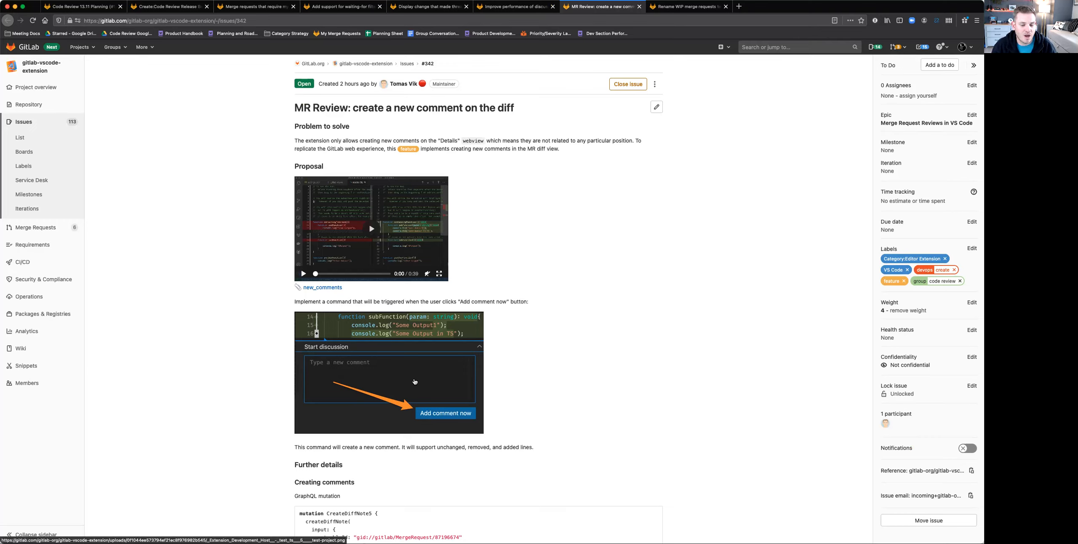
pyautogui.moveTo(528, 339)
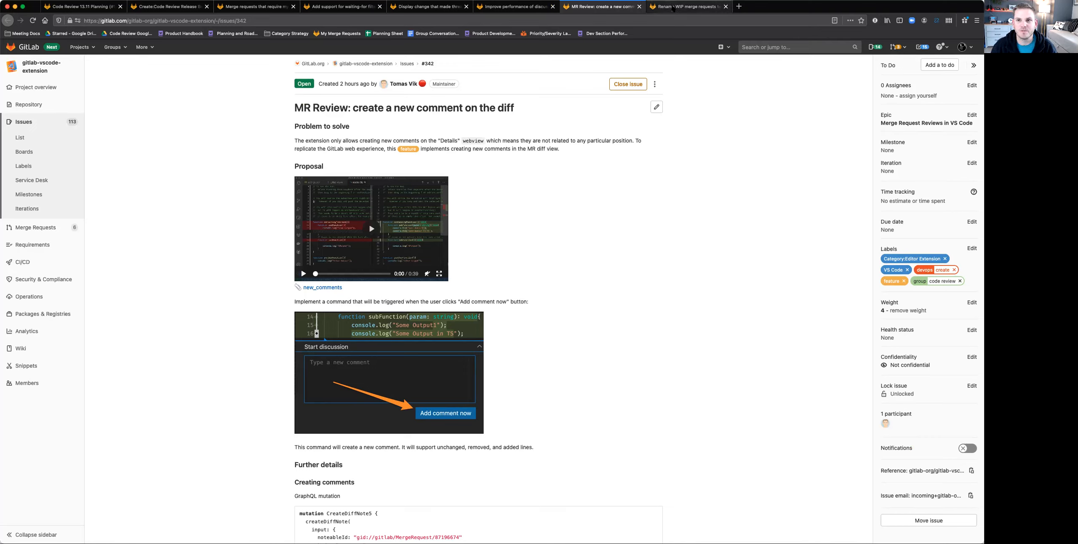
# Open the 'Rename WIP merge requests to Draft' epic tab.
pyautogui.click(688, 6)
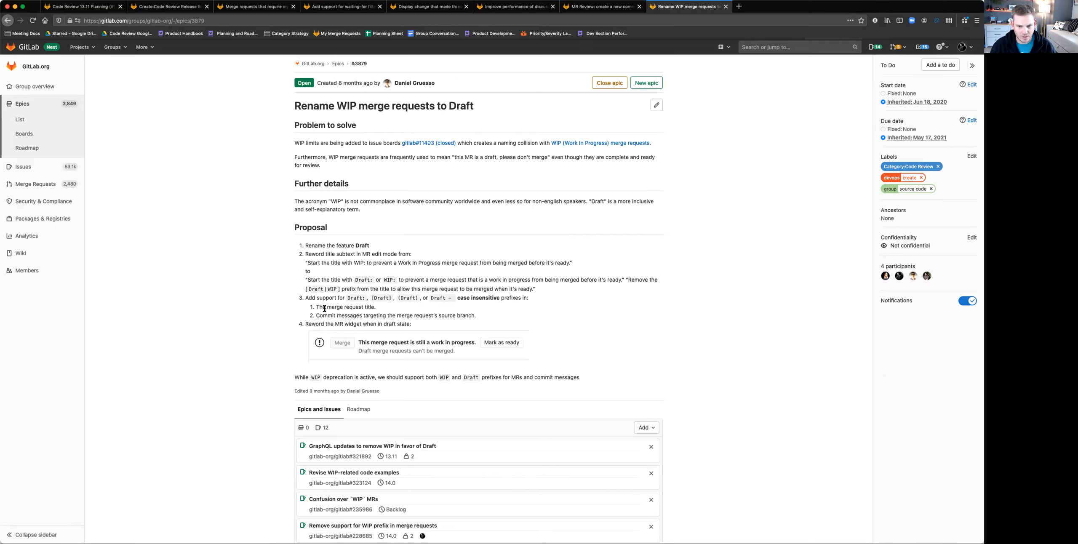
pyautogui.moveTo(361, 259)
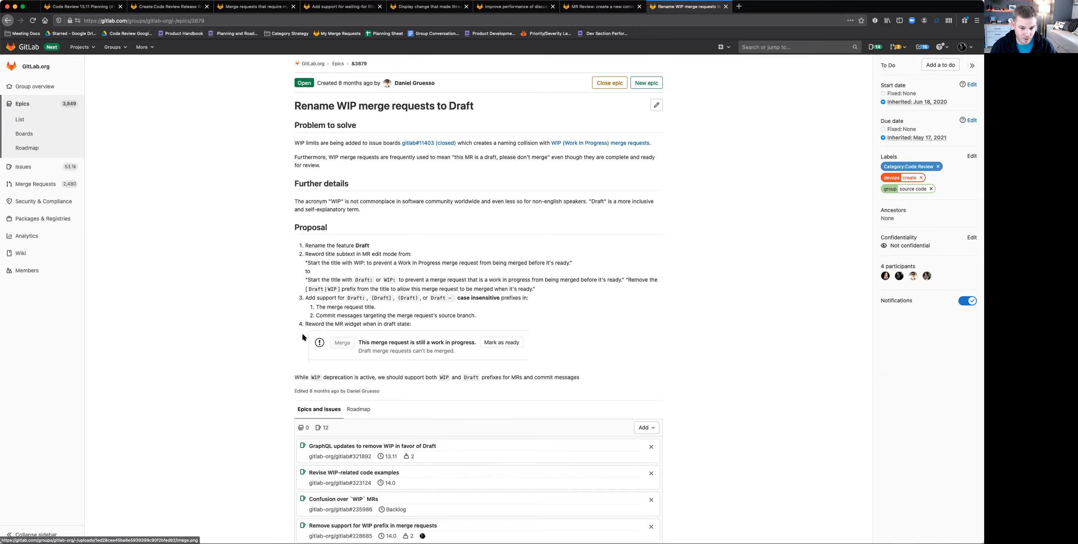
pyautogui.moveTo(297, 342)
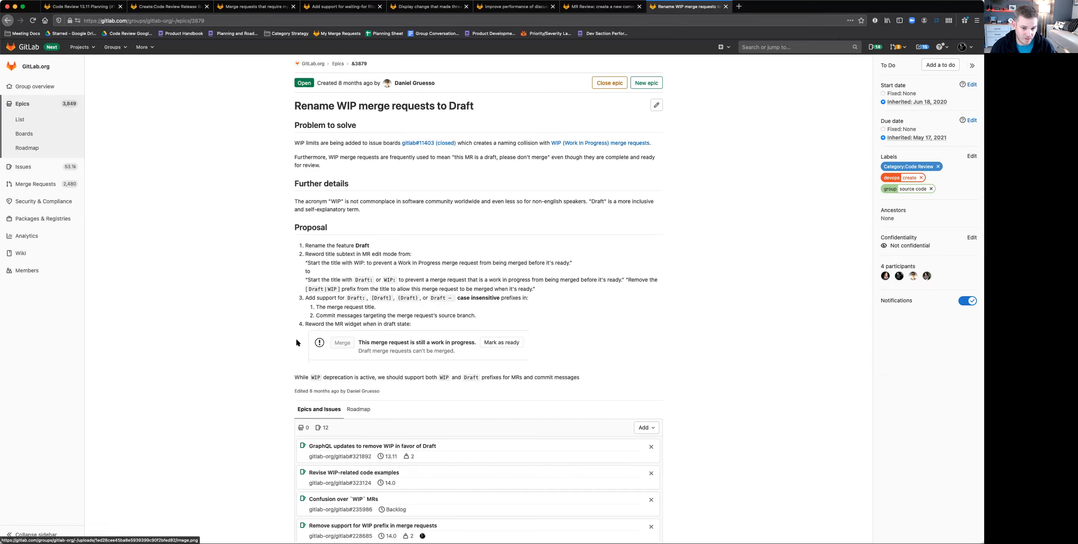
pyautogui.moveTo(314, 383)
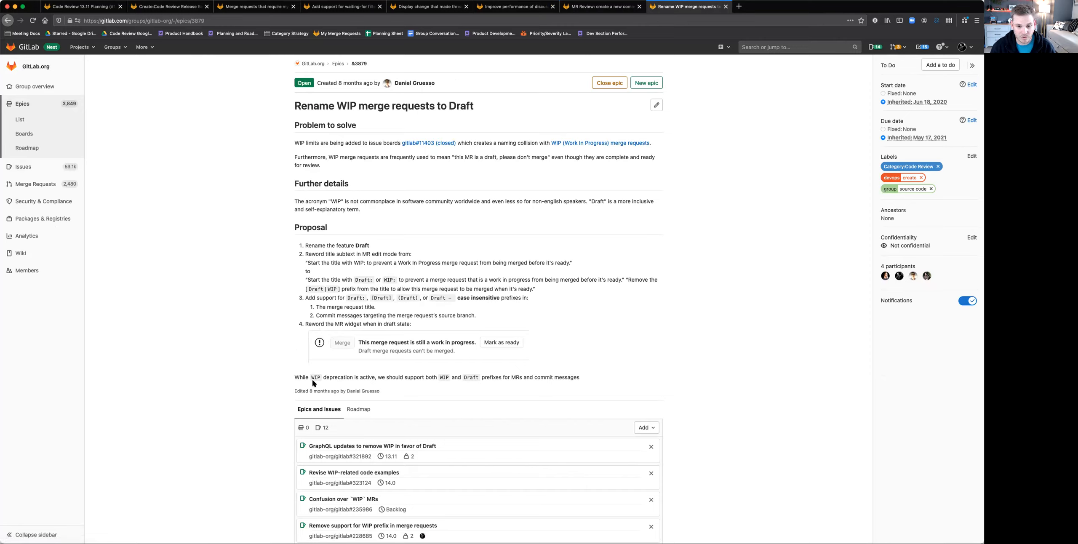
pyautogui.moveTo(374, 374)
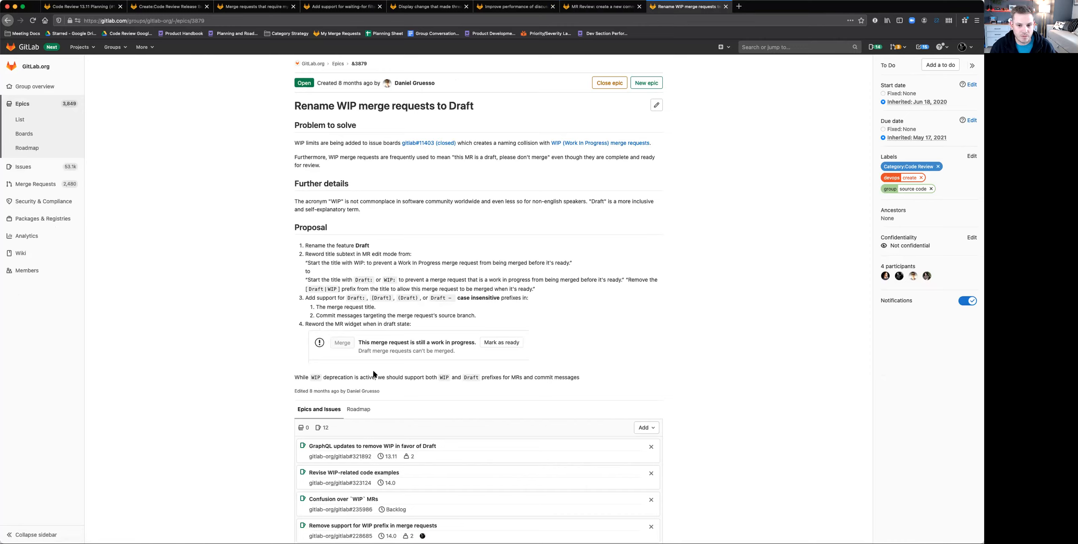
pyautogui.moveTo(342, 305)
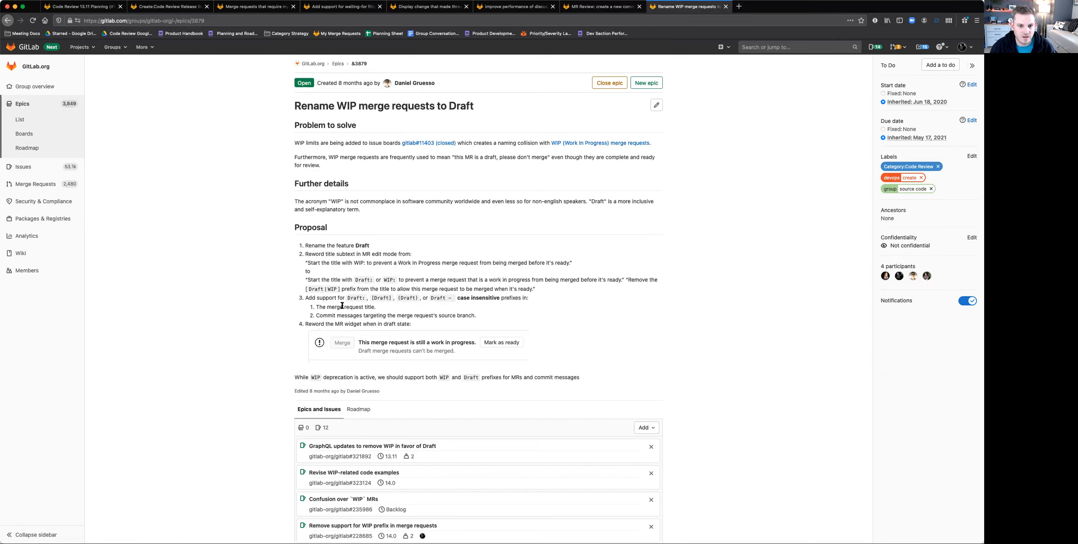
pyautogui.moveTo(425, 245)
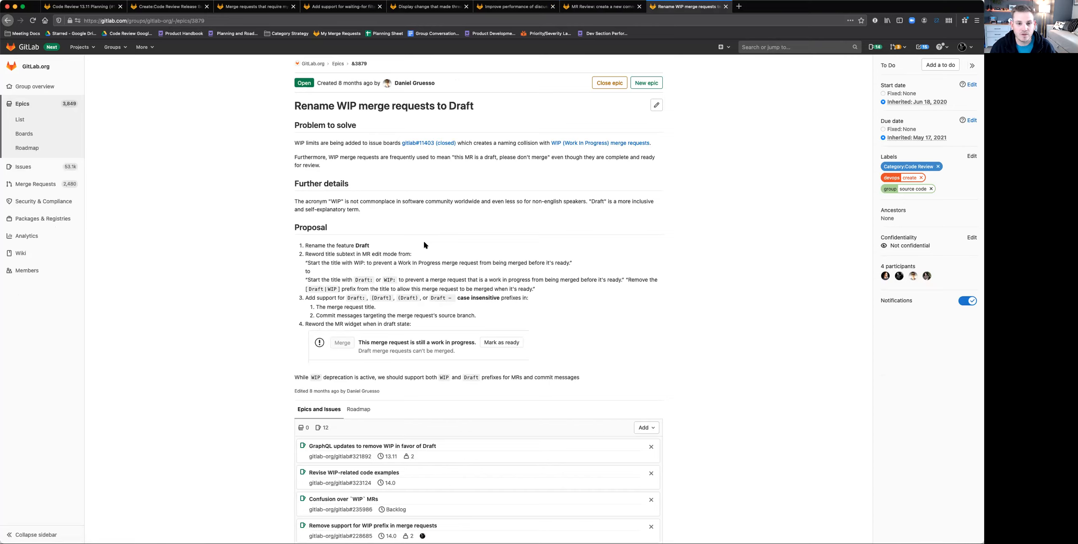